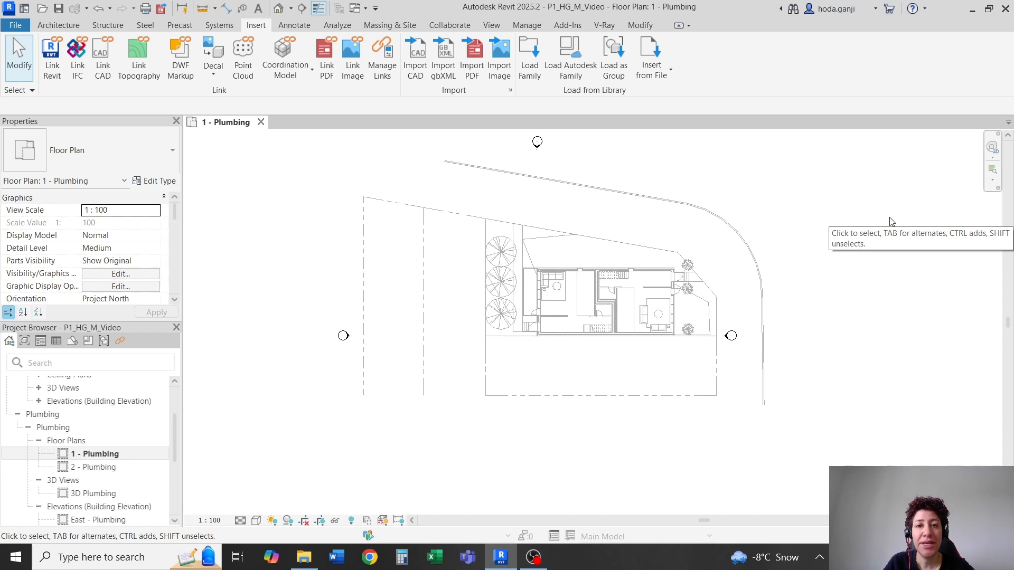
{"action": "mouse_move", "coordinate": [576, 11]}
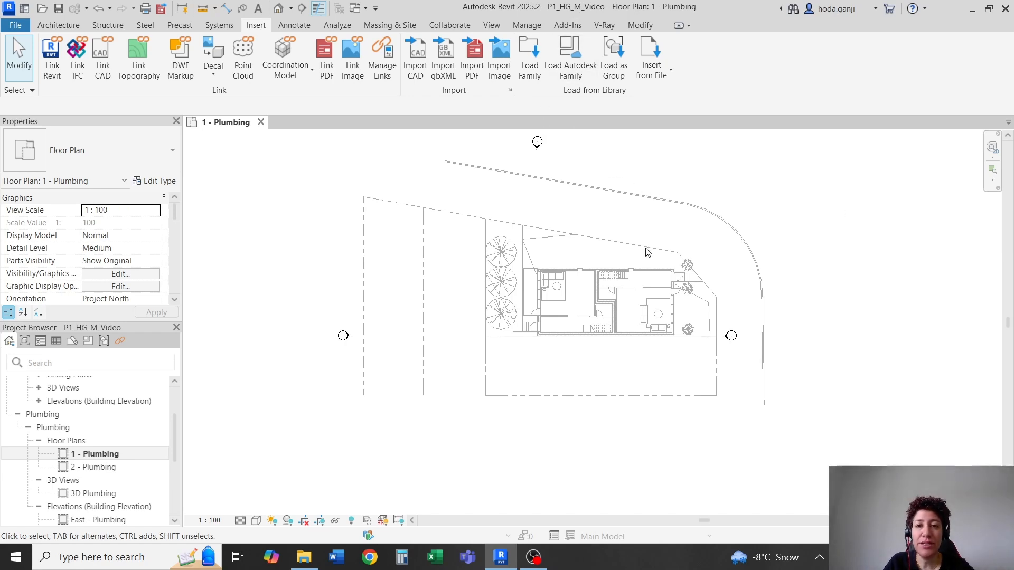
{"action": "mouse_move", "coordinate": [571, 272]}
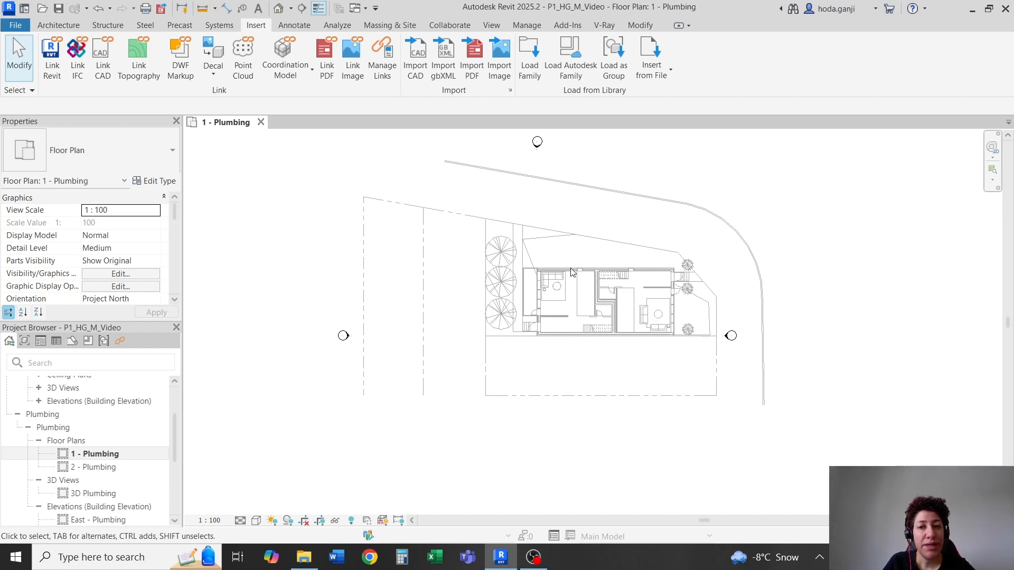
{"action": "mouse_move", "coordinate": [680, 198]}
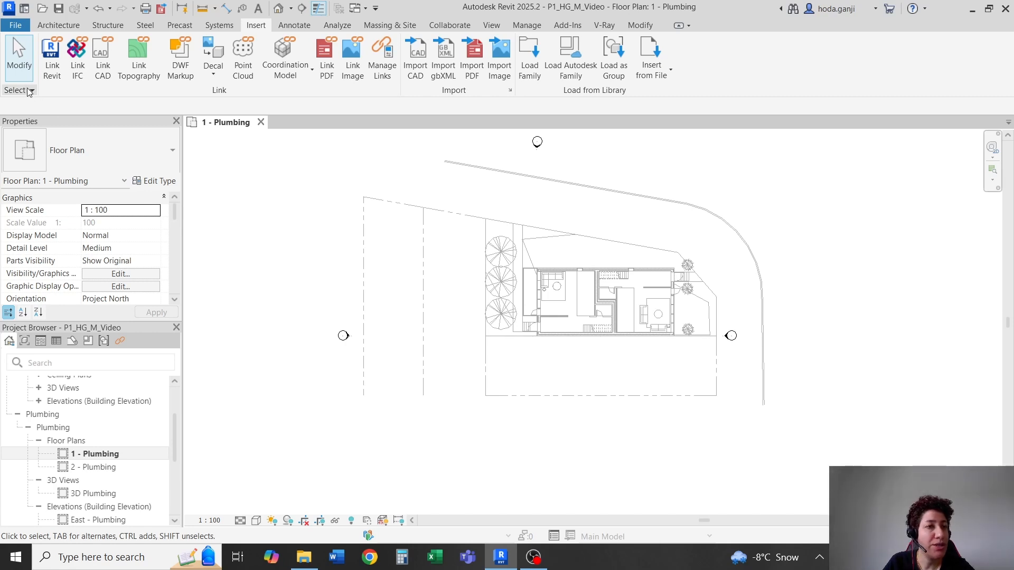
- Open the South - Plumbing elevation showing the linked model's Level 1, Level 2 and foundation levels
{"action": "left_click", "coordinate": [19, 90]}
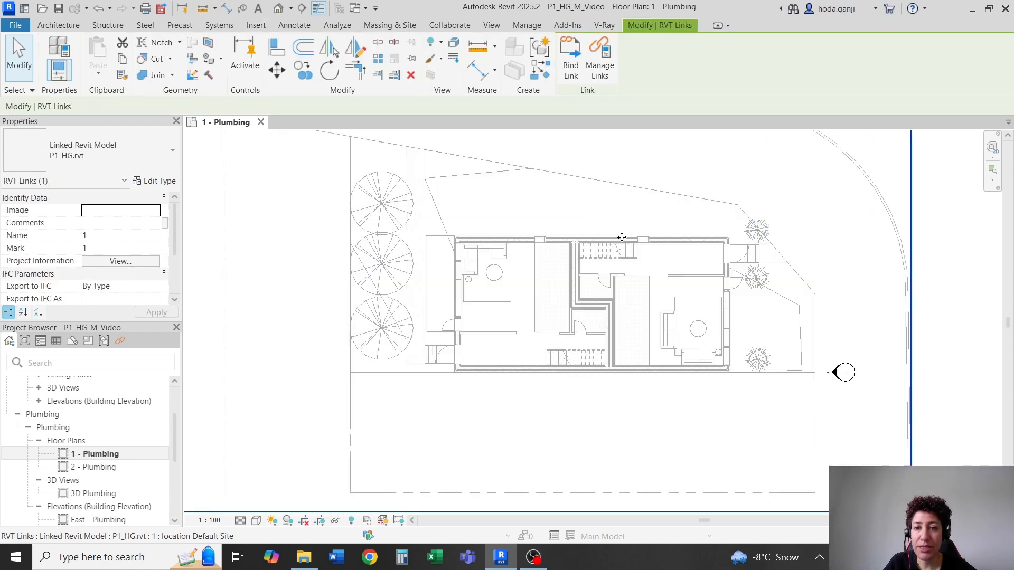
{"action": "left_click", "coordinate": [256, 25]}
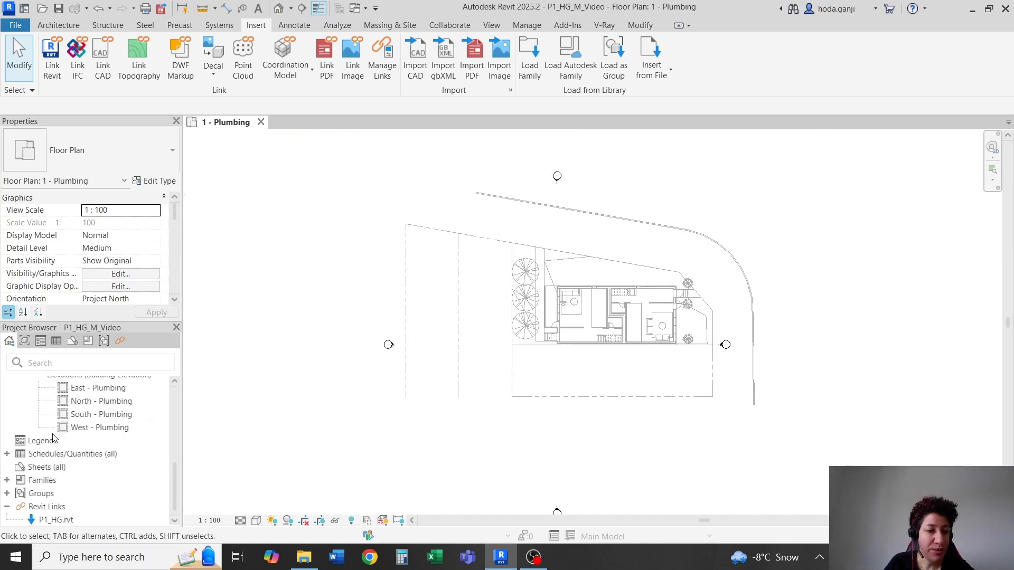
{"action": "left_click", "coordinate": [101, 415]}
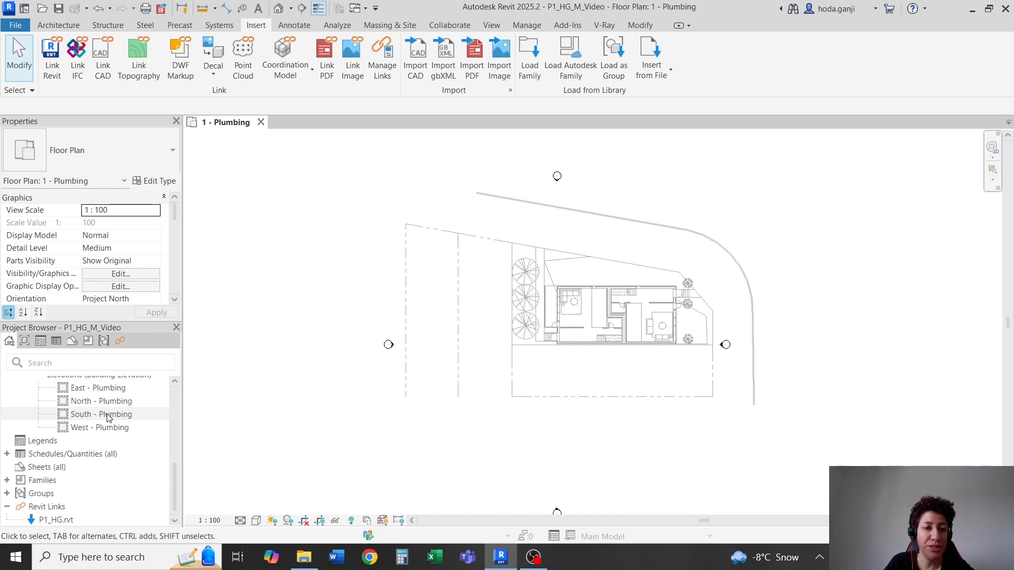
{"action": "double_click", "coordinate": [101, 414]}
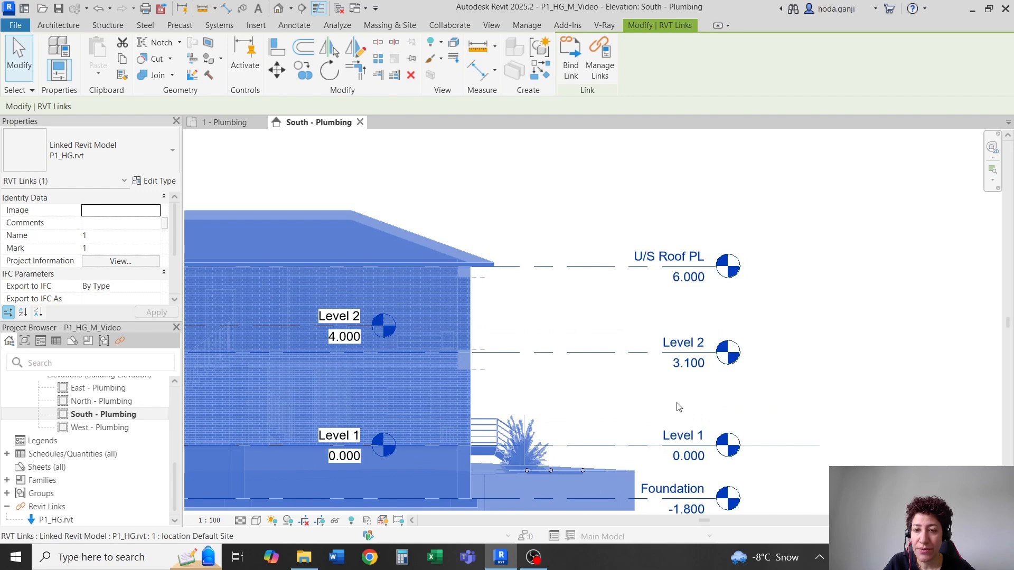
{"action": "mouse_move", "coordinate": [672, 321]}
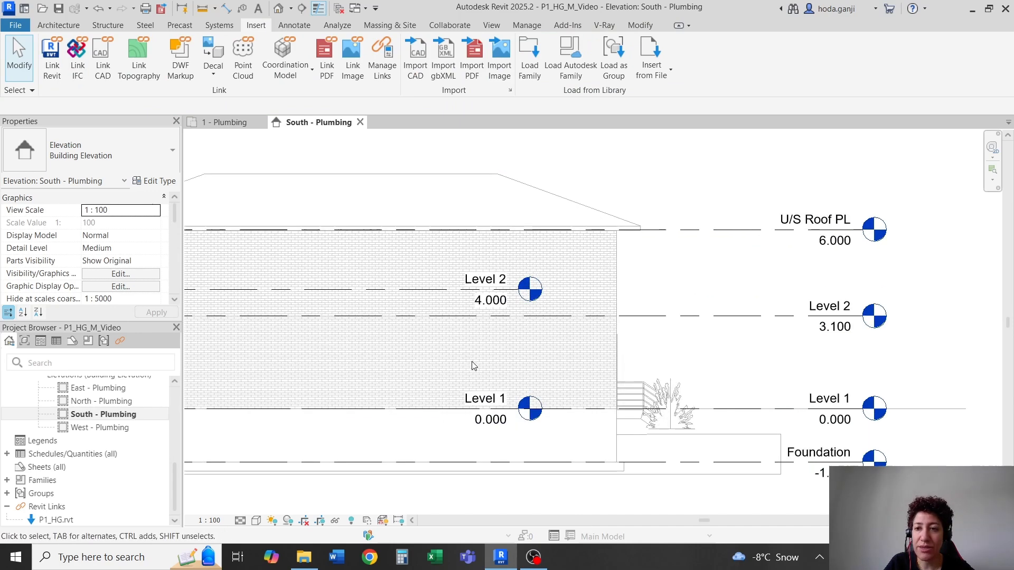
{"action": "mouse_move", "coordinate": [571, 285]}
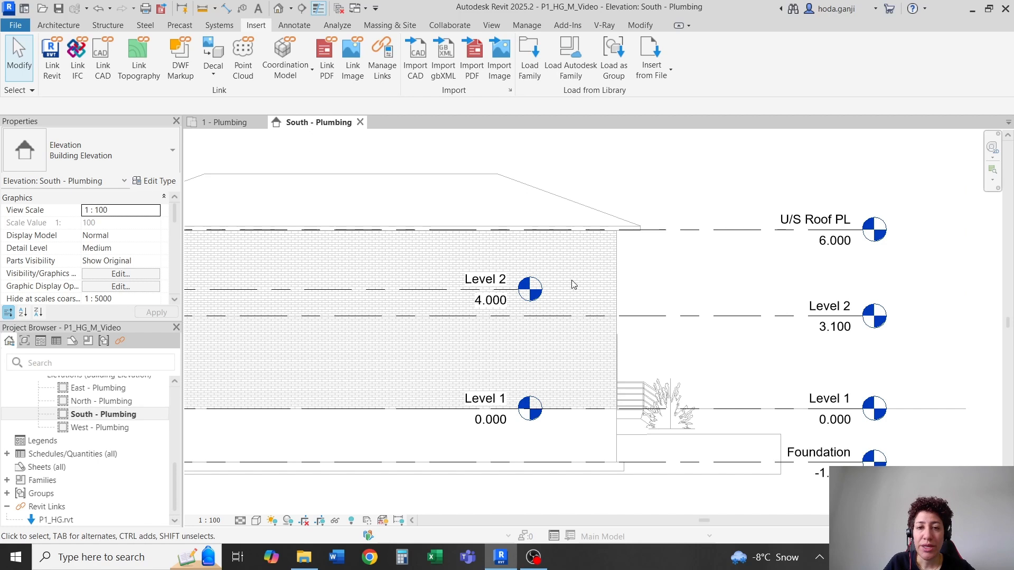
{"action": "mouse_move", "coordinate": [543, 154]}
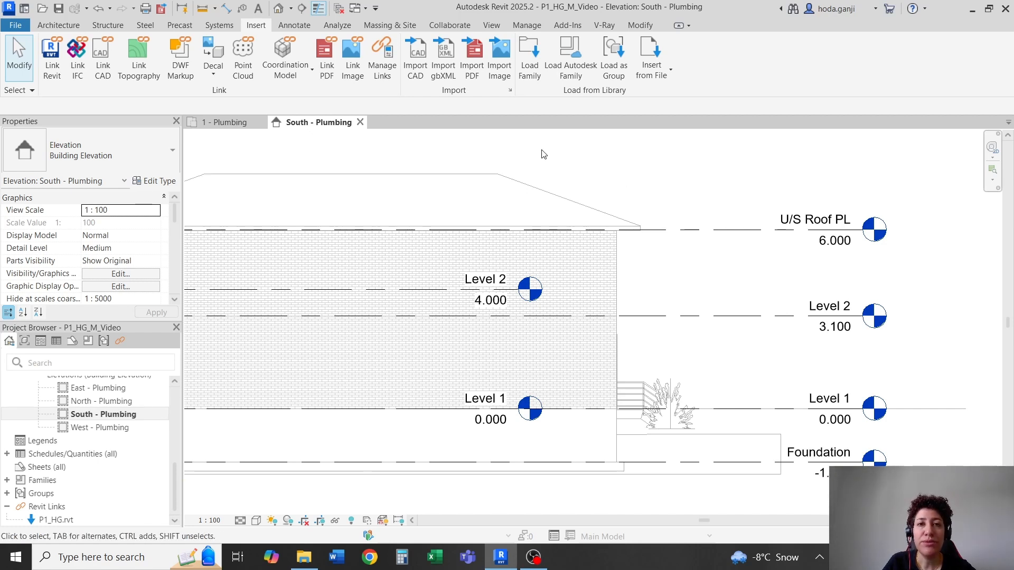
- Start Copy/Monitor with Select Link, choosing the linked P1_HG architectural model as source
{"action": "left_click", "coordinate": [449, 24]}
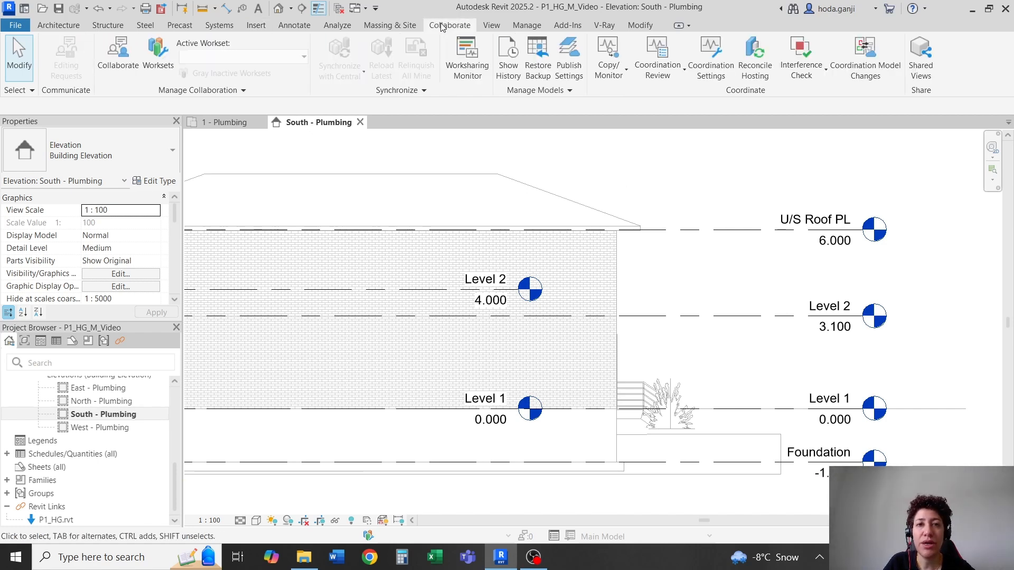
{"action": "mouse_move", "coordinate": [608, 57]}
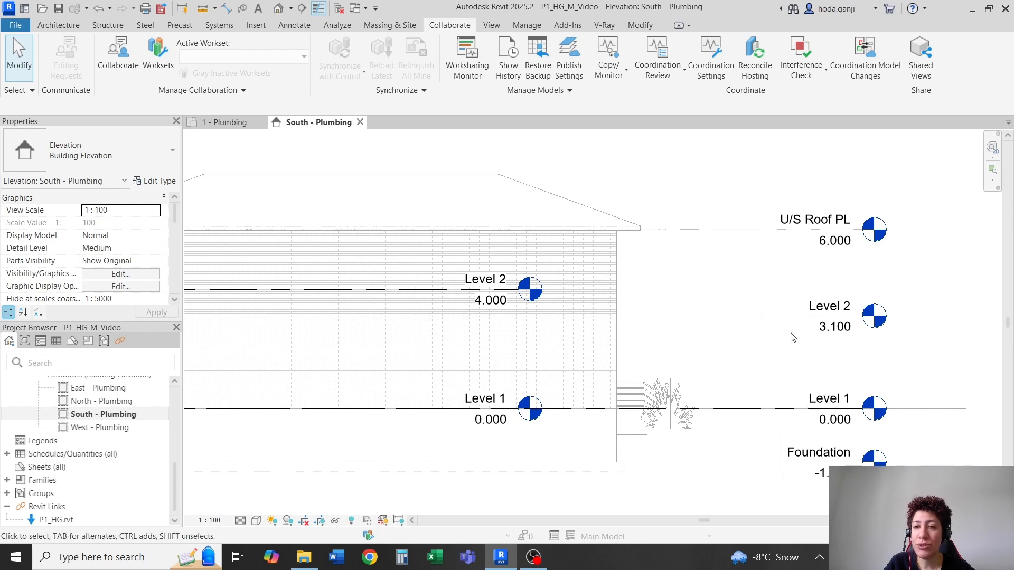
{"action": "left_click", "coordinate": [801, 251]}
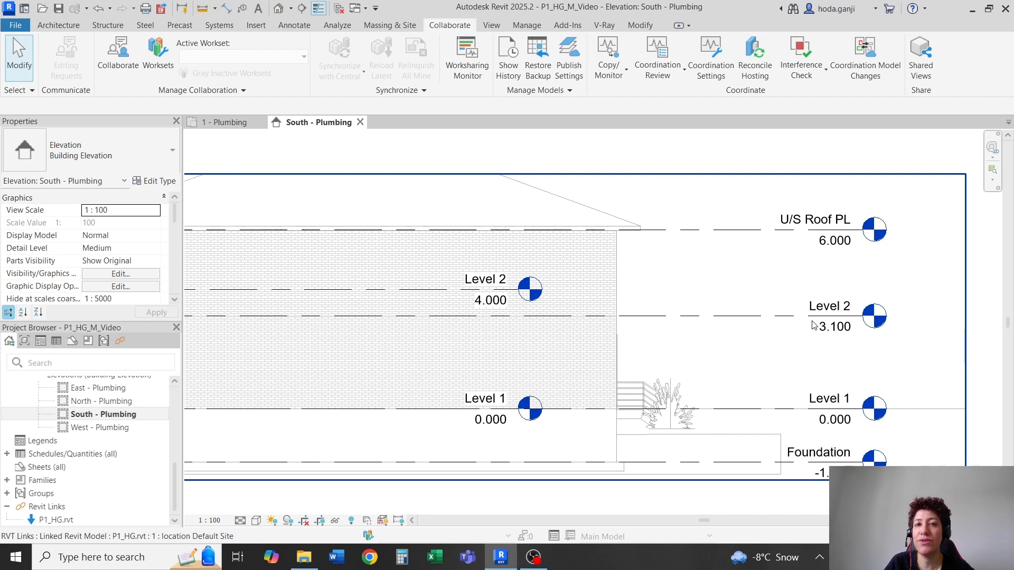
{"action": "left_click", "coordinate": [671, 148]}
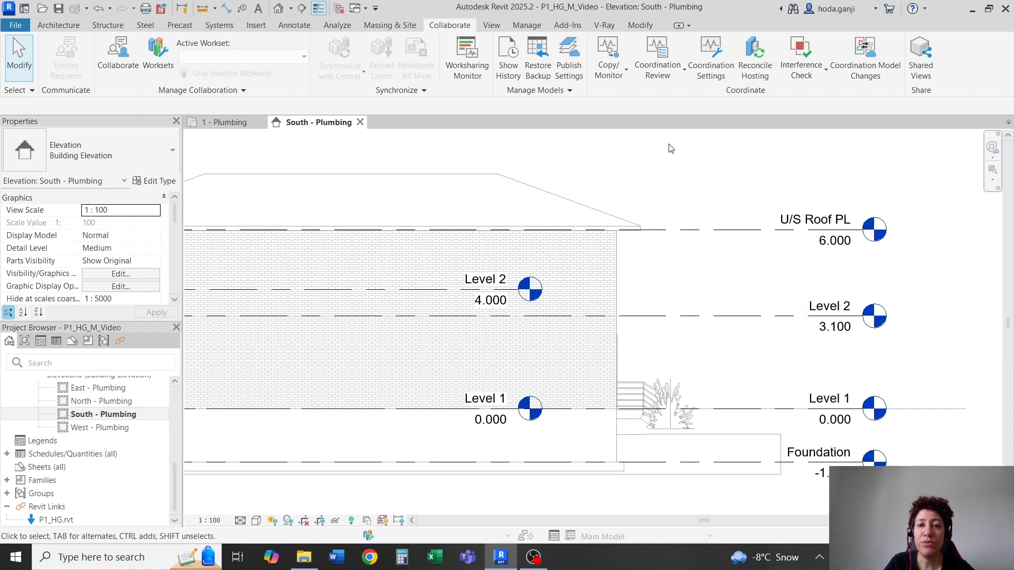
{"action": "left_click", "coordinate": [607, 58]}
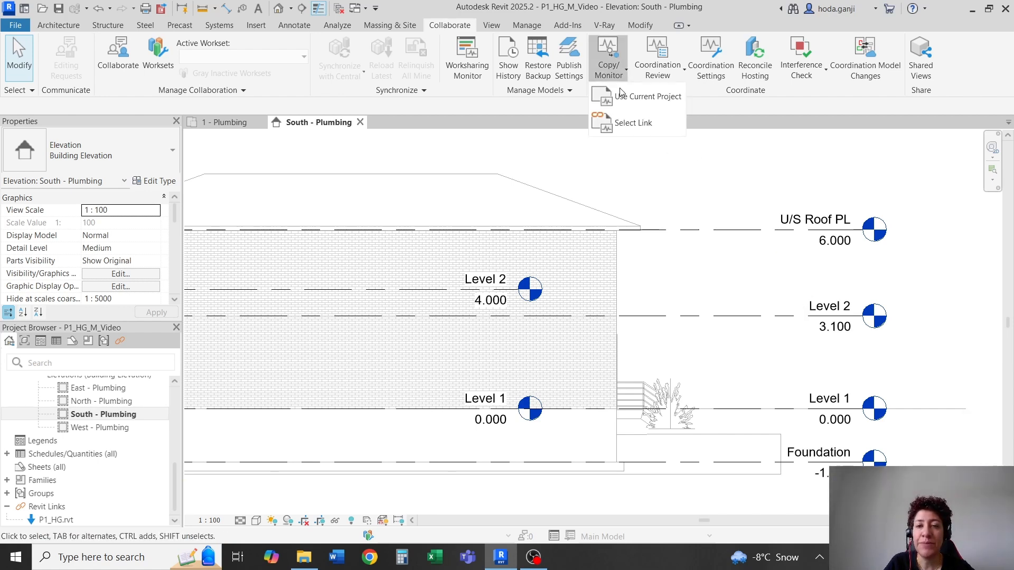
{"action": "left_click", "coordinate": [633, 122]}
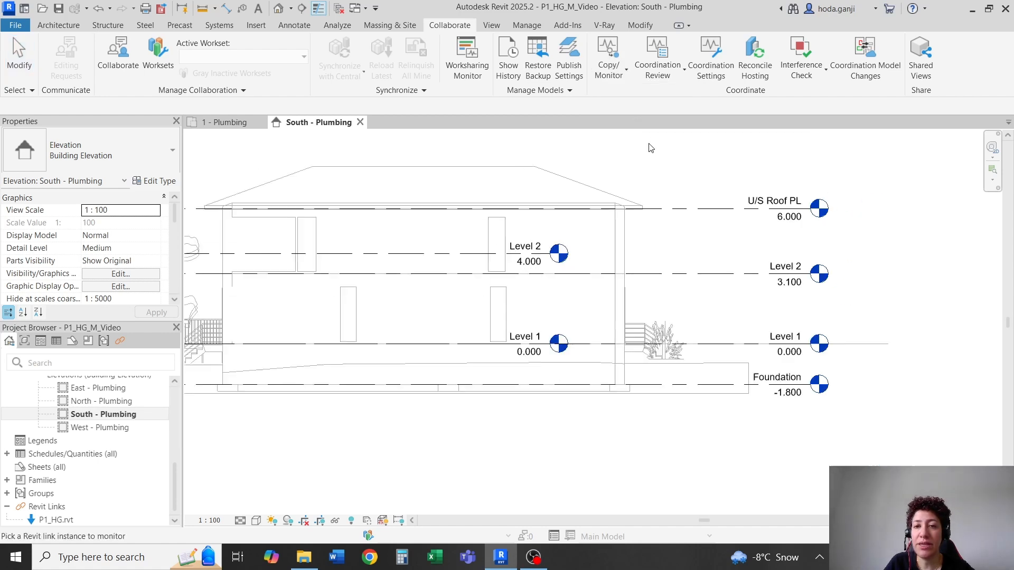
{"action": "left_click", "coordinate": [607, 57]}
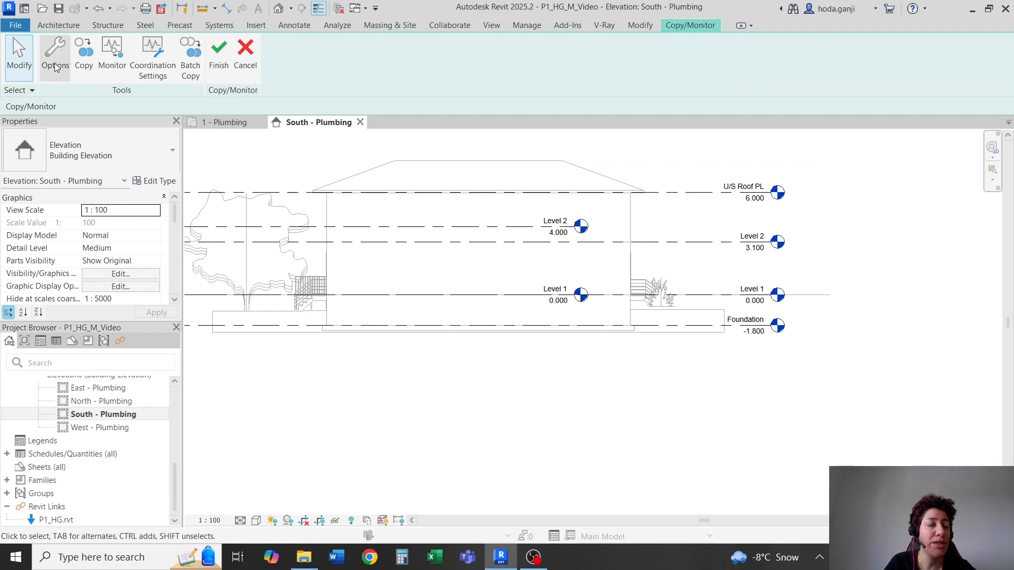
- Set the Copy/Monitor level options to add the prefix A_ to copied level names
{"action": "left_click", "coordinate": [54, 54]}
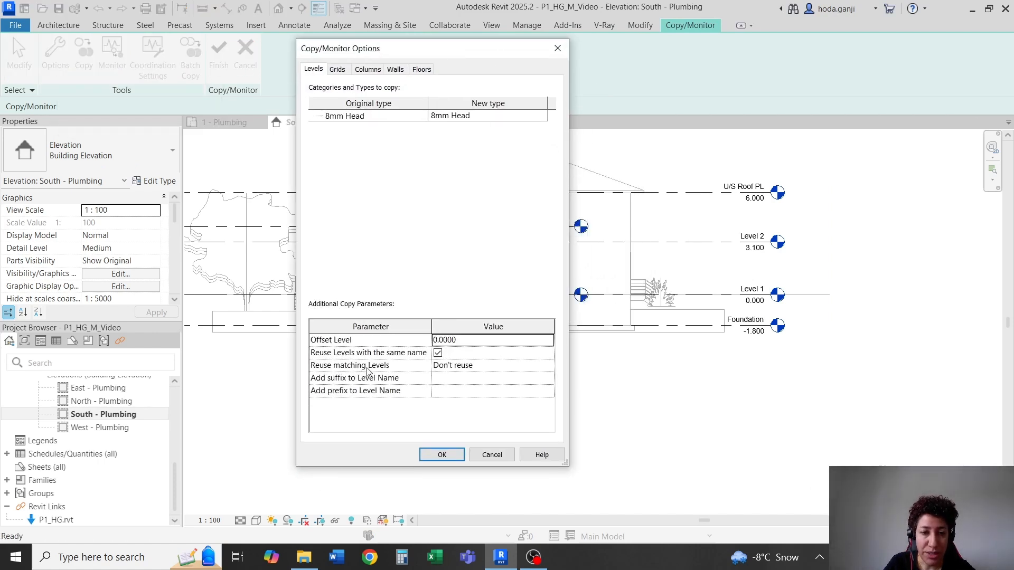
{"action": "left_click", "coordinate": [493, 365]}
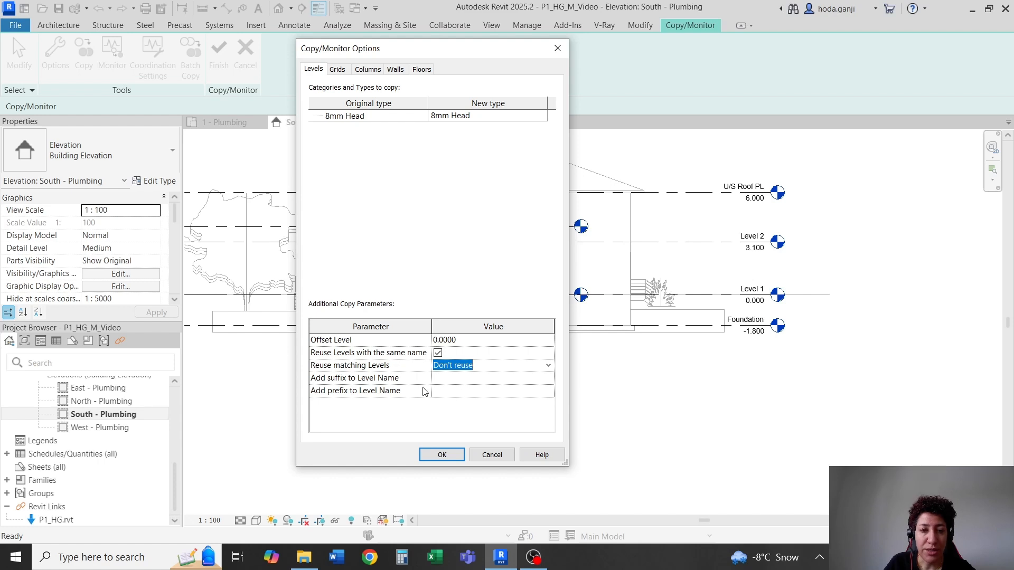
{"action": "left_click", "coordinate": [491, 391]}
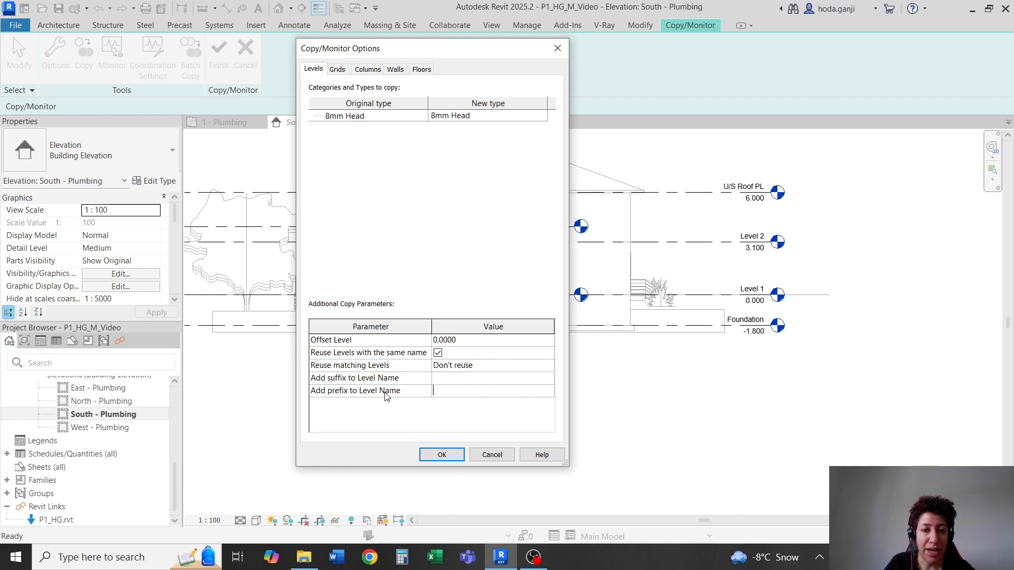
{"action": "mouse_move", "coordinate": [402, 394]}
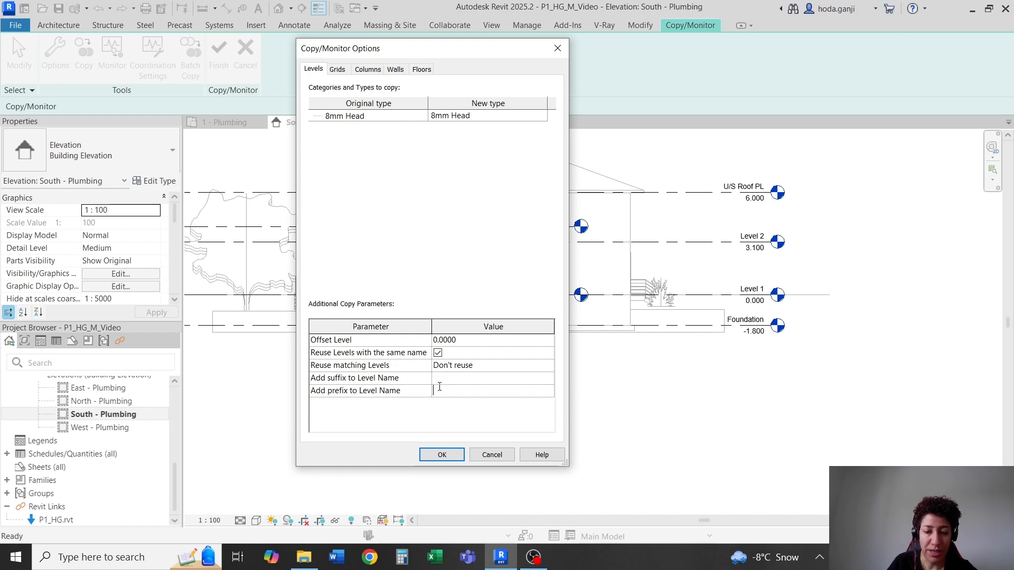
{"action": "type", "text": "A_"}
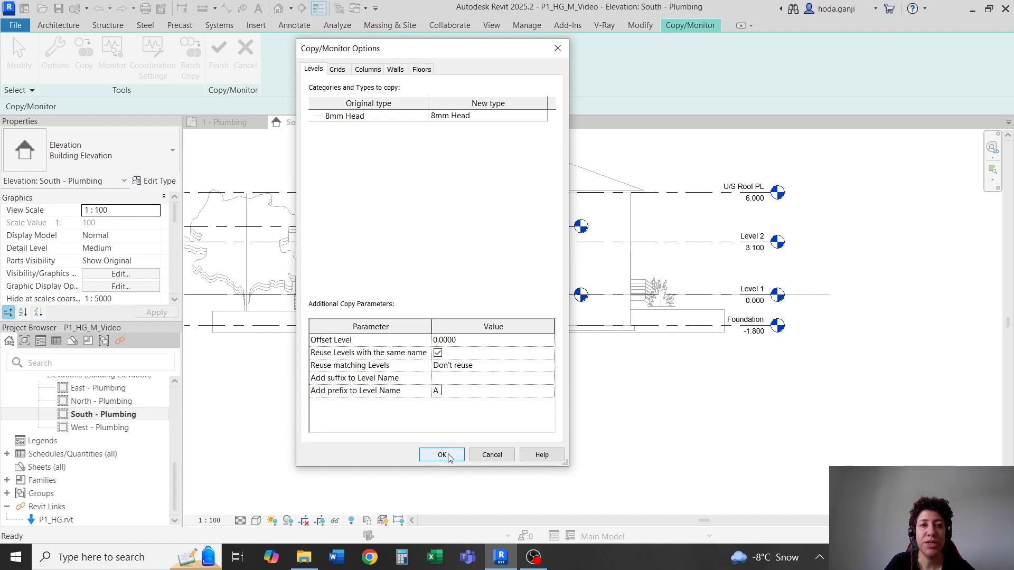
{"action": "left_click", "coordinate": [441, 455]}
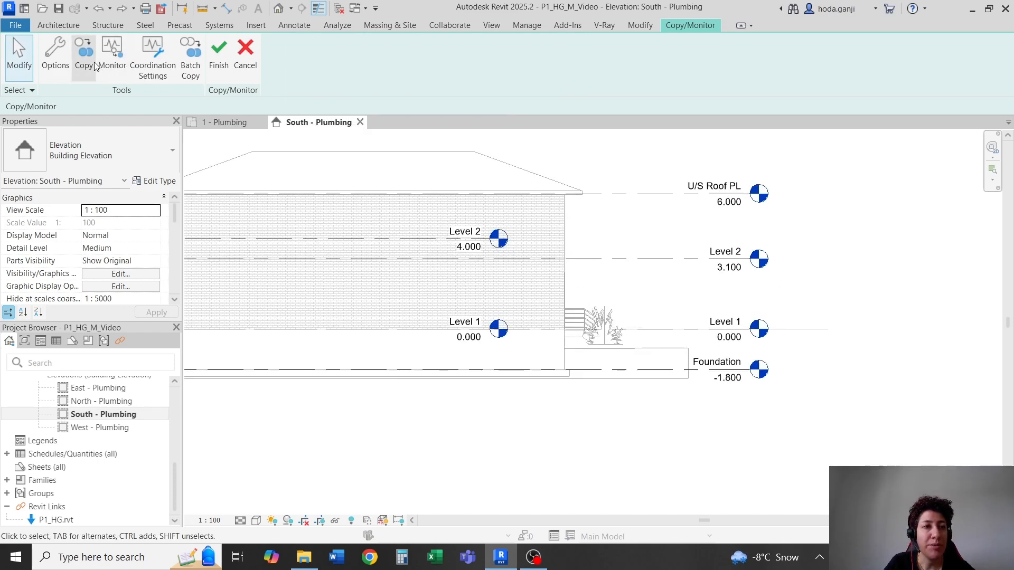
- Start the Copy/Monitor Copy tool with multiple selection to pick the linked levels
{"action": "left_click", "coordinate": [83, 52]}
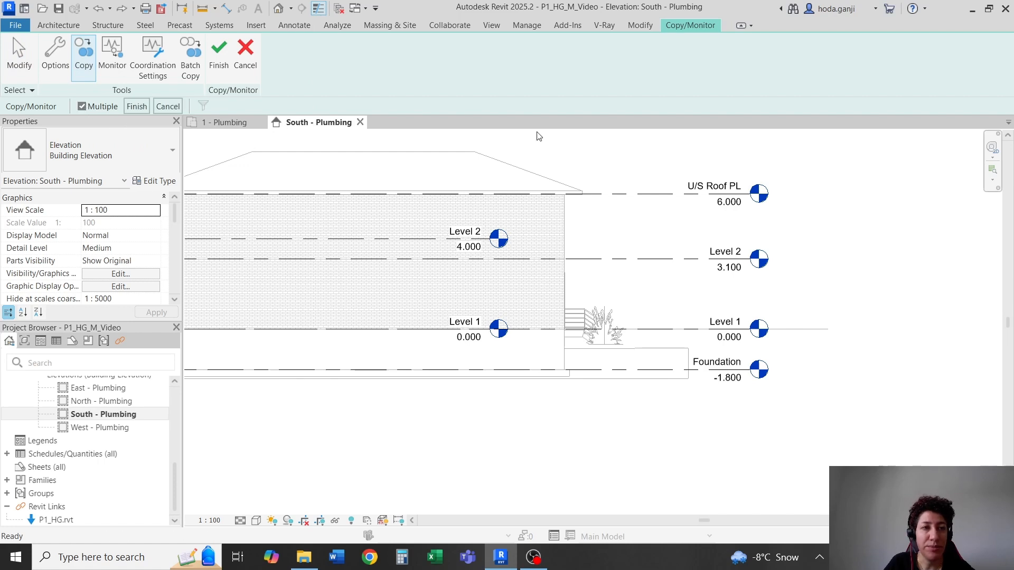
{"action": "mouse_move", "coordinate": [672, 261]}
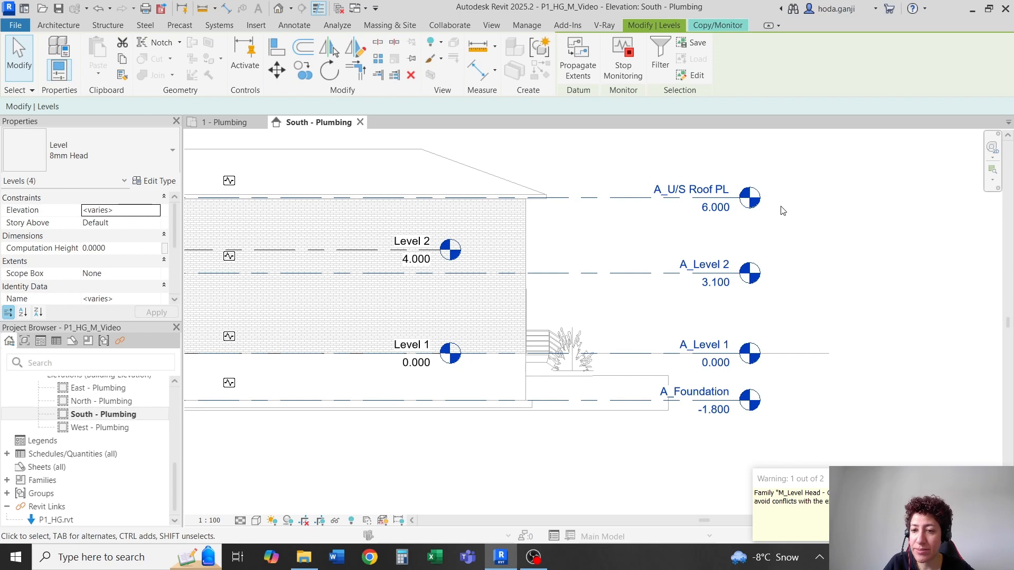
{"action": "mouse_move", "coordinate": [791, 292]}
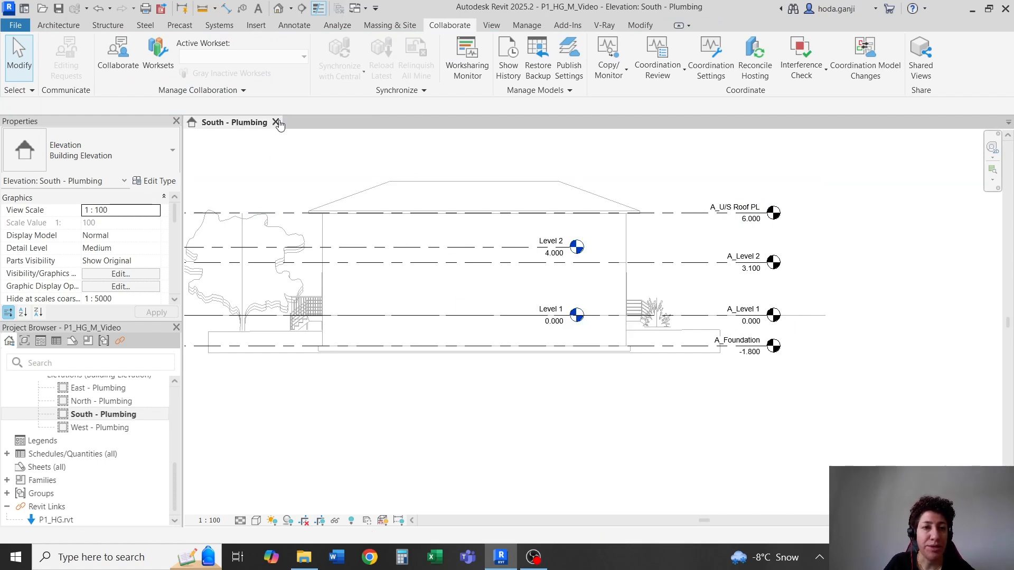
- Switch to the P1_HG model and set the Foundation level in Section 2 to -1.9
{"action": "left_click", "coordinate": [277, 122]}
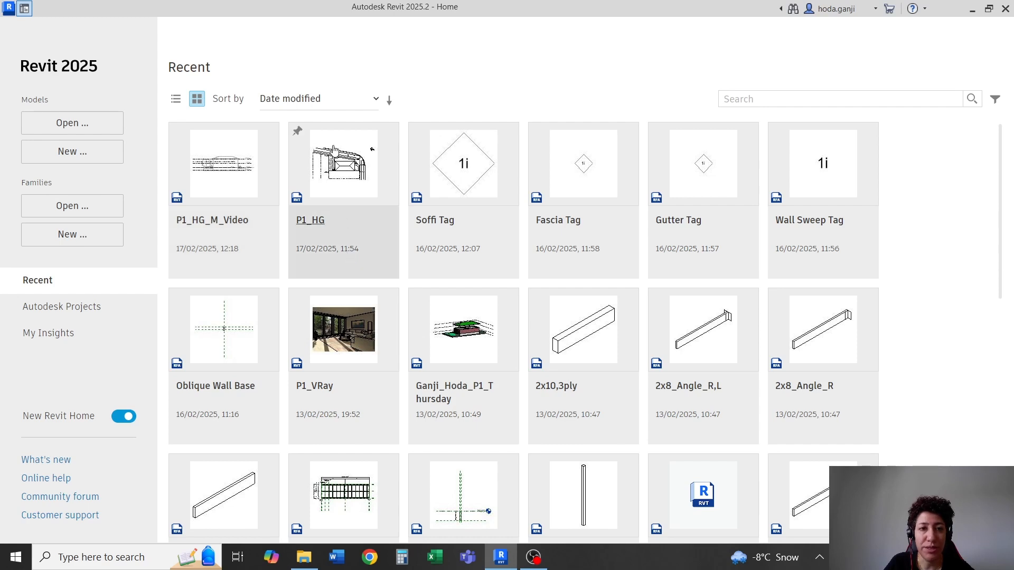
{"action": "double_click", "coordinate": [343, 164]}
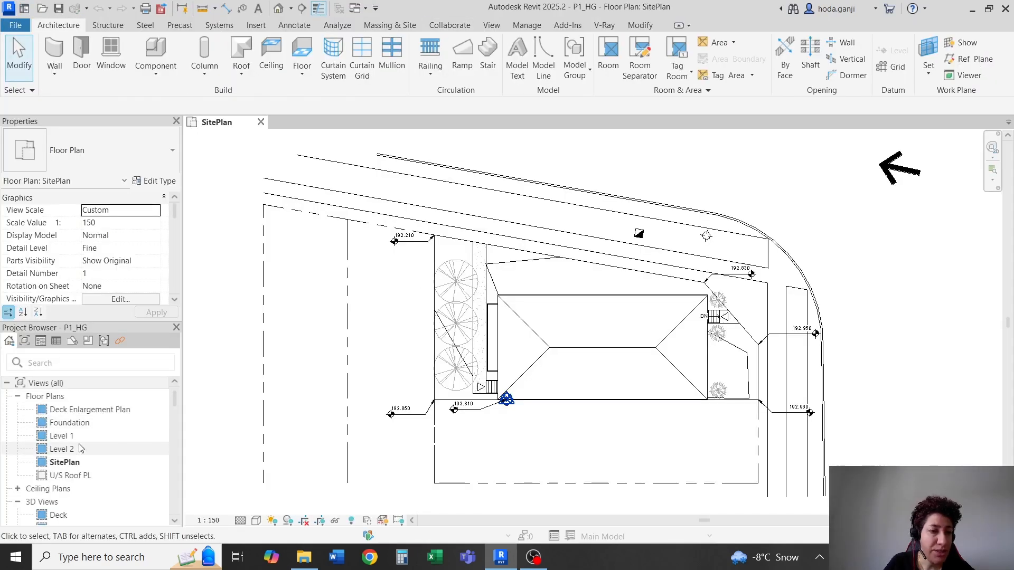
{"action": "scroll", "scroll_direction": "down", "scroll_amount": 3}
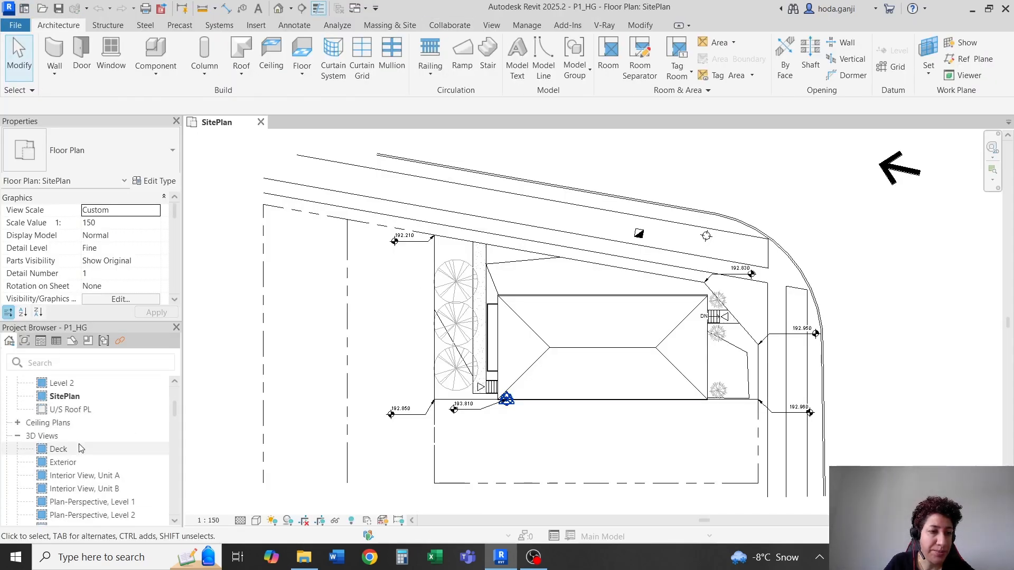
{"action": "scroll", "scroll_direction": "down", "scroll_amount": 3}
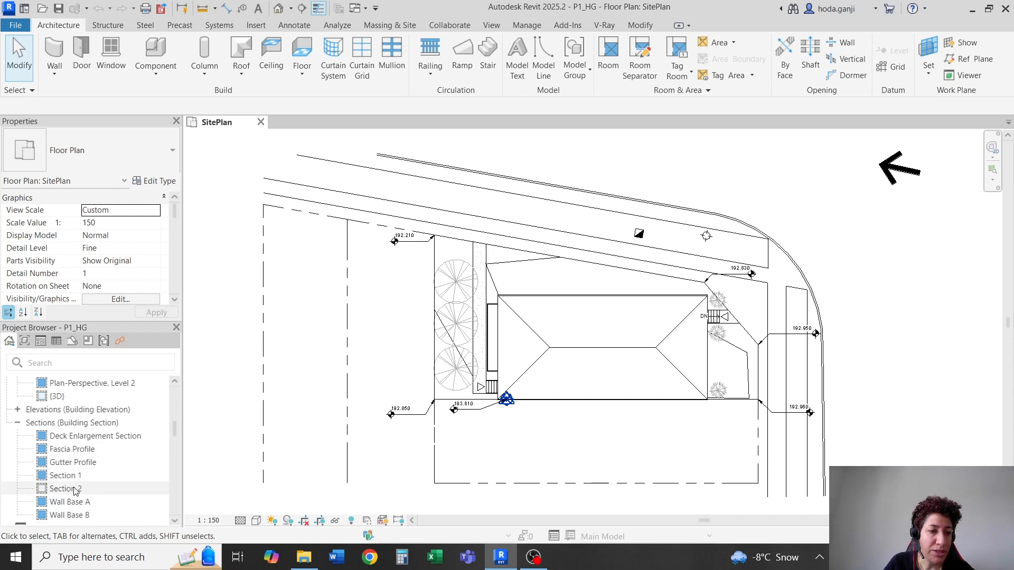
{"action": "double_click", "coordinate": [66, 487]}
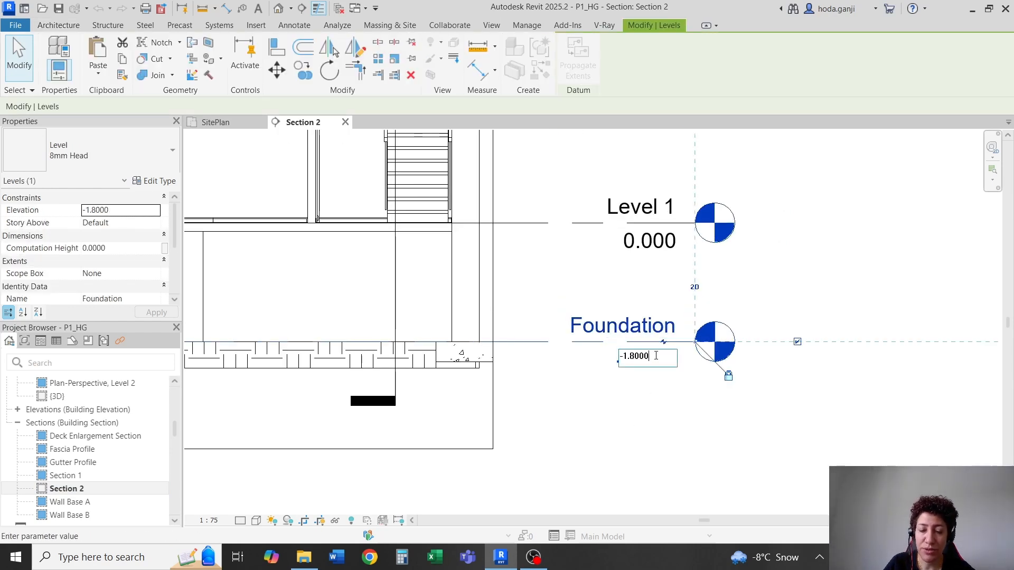
{"action": "type", "text": "-1.9"}
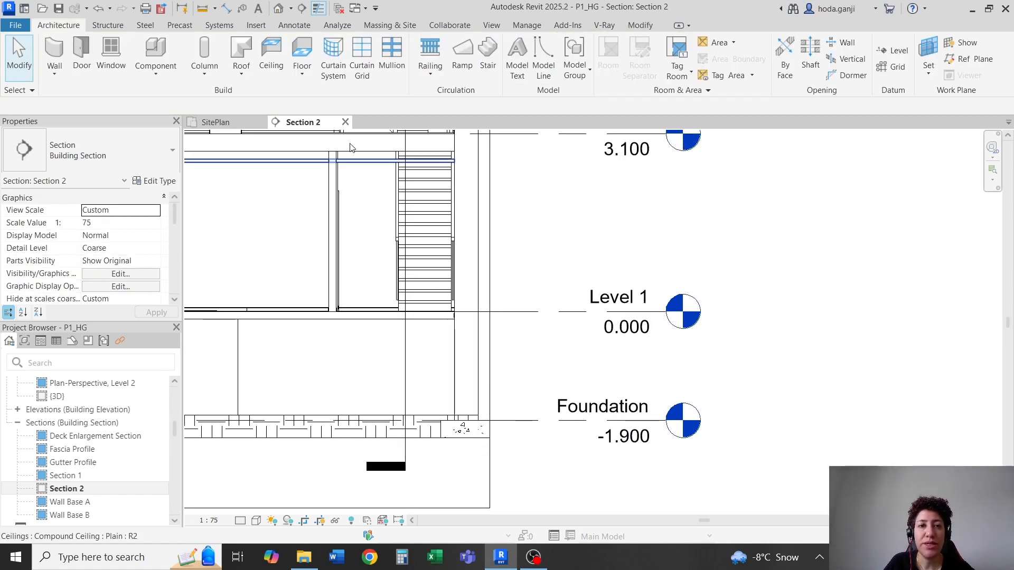
- Close the architecture model and reopen the mechanical model P1_HG_M_Video
{"action": "left_click", "coordinate": [15, 25]}
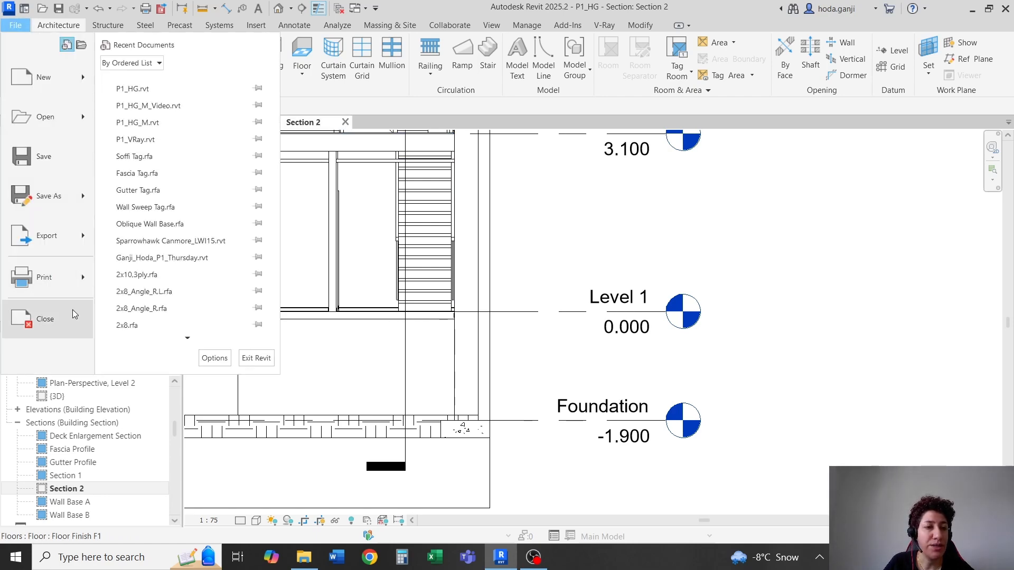
{"action": "left_click", "coordinate": [44, 319]}
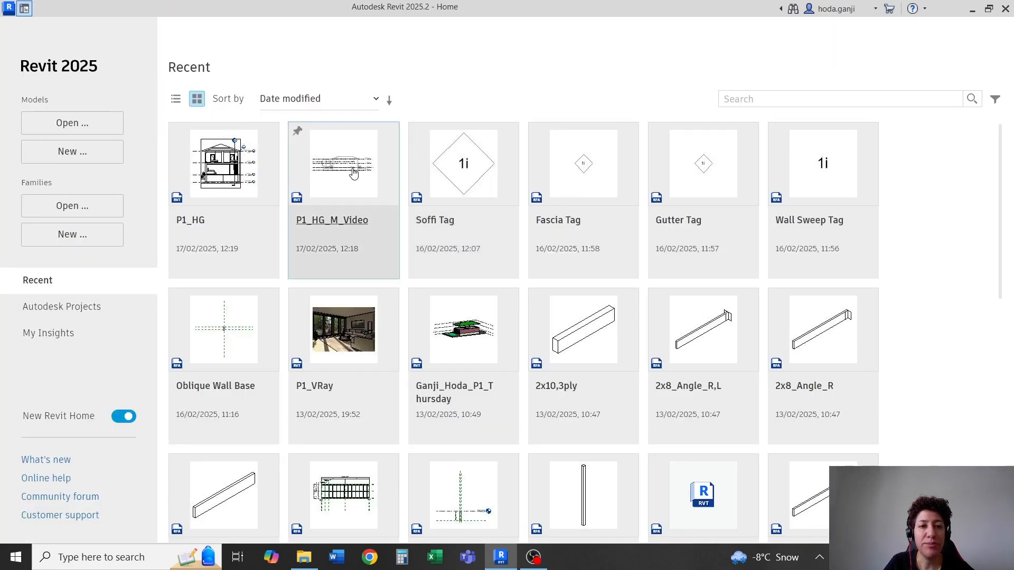
{"action": "double_click", "coordinate": [344, 162]}
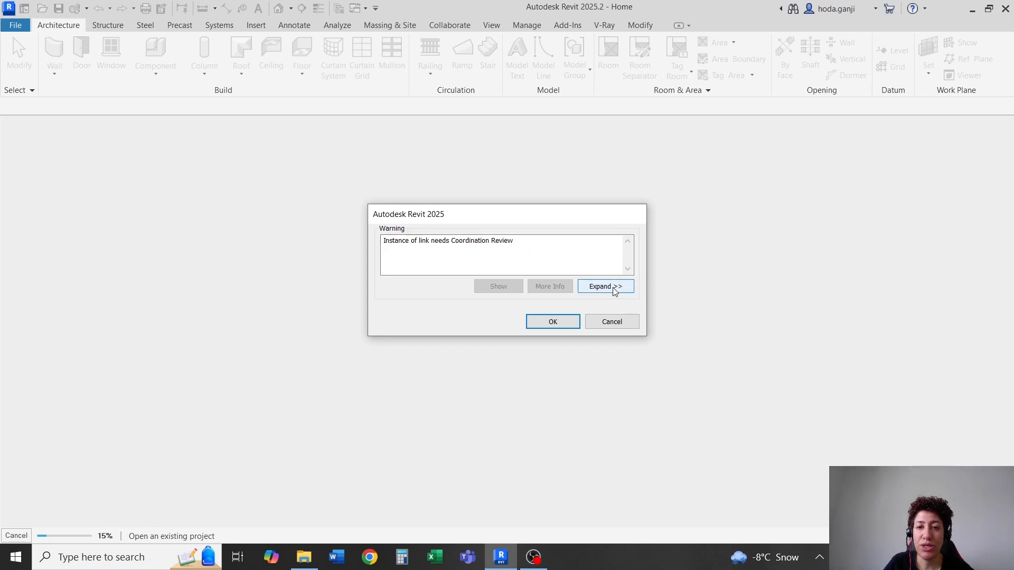
- Snip the expanded Coordination Review warning and underline the link id 927166 in red
{"action": "left_click", "coordinate": [606, 287]}
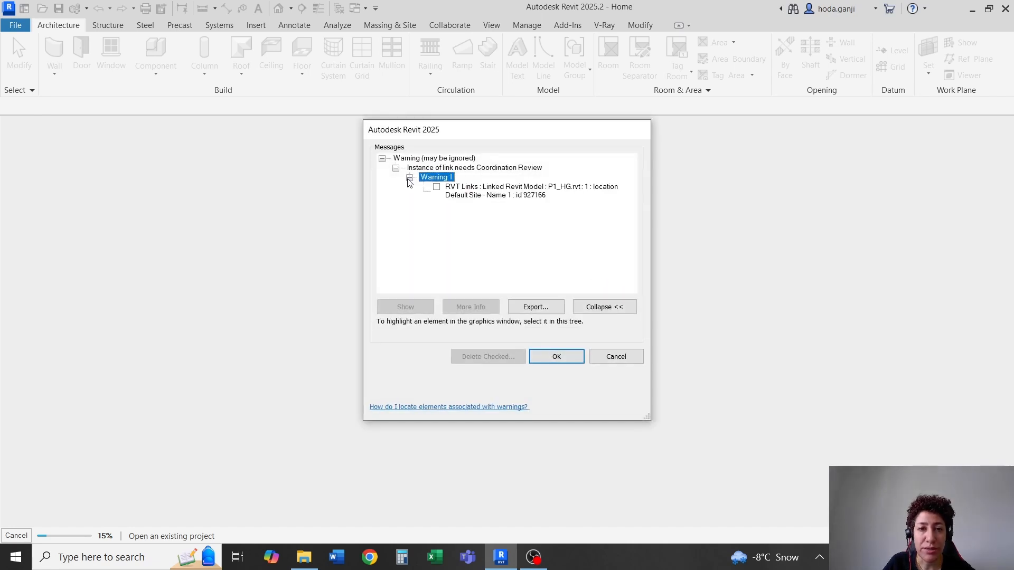
{"action": "mouse_move", "coordinate": [486, 180]}
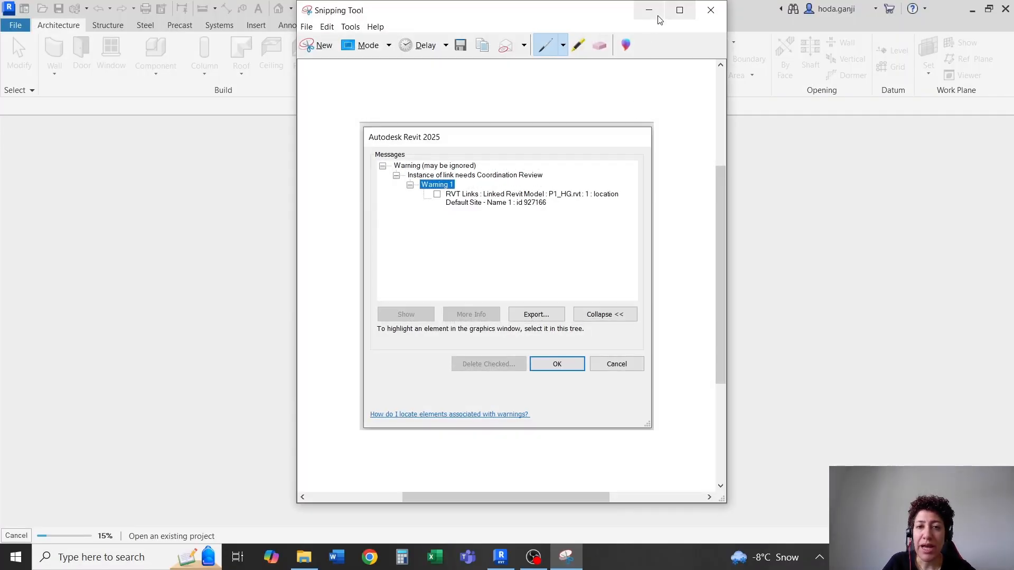
{"action": "left_click", "coordinate": [556, 363]}
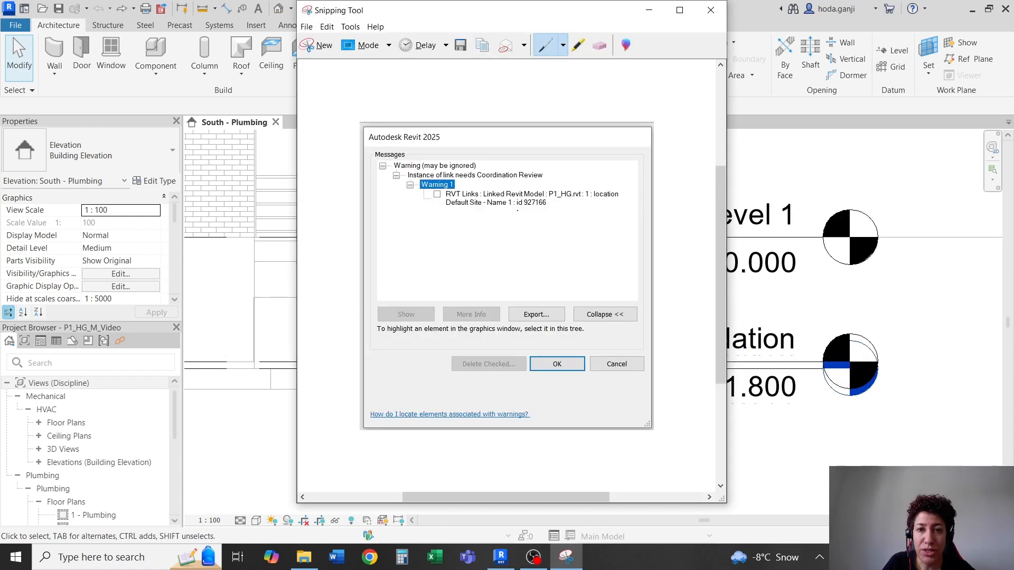
{"action": "left_click_drag", "start_coordinate": [514, 214], "coordinate": [548, 212]}
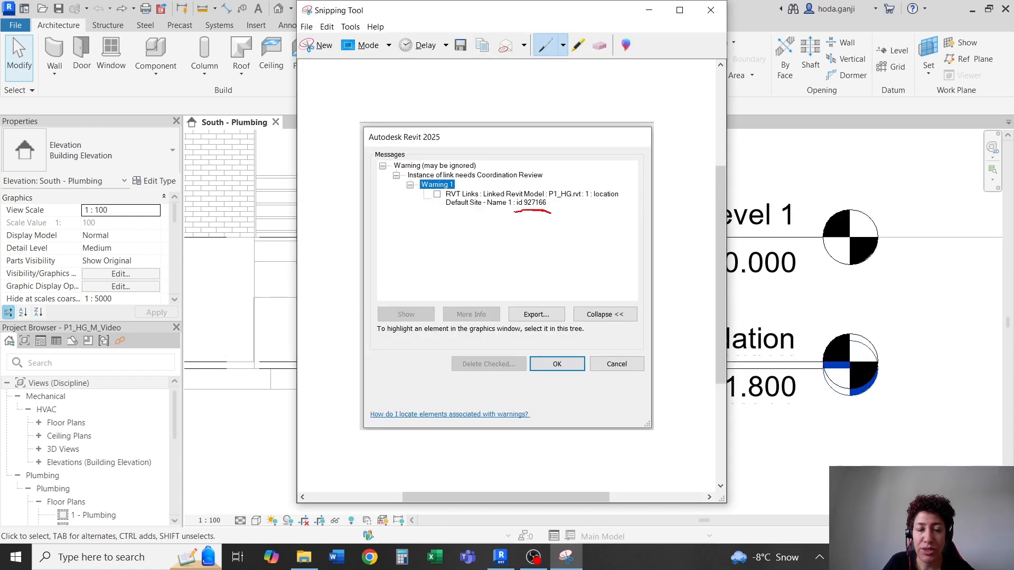
{"action": "left_click", "coordinate": [556, 364]}
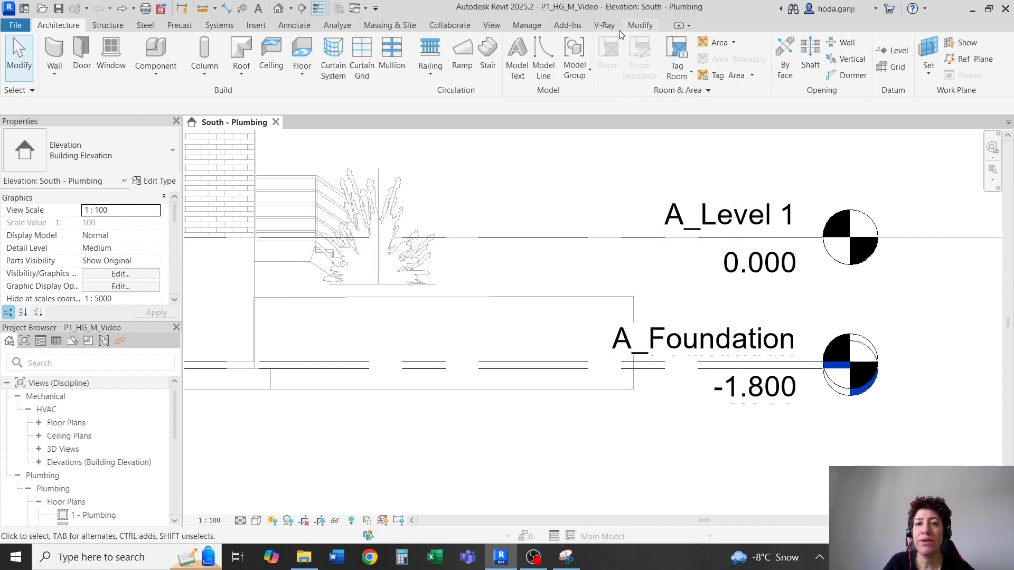
- Select the linked P1_HG model by its element ID 927166
{"action": "left_click", "coordinate": [527, 25]}
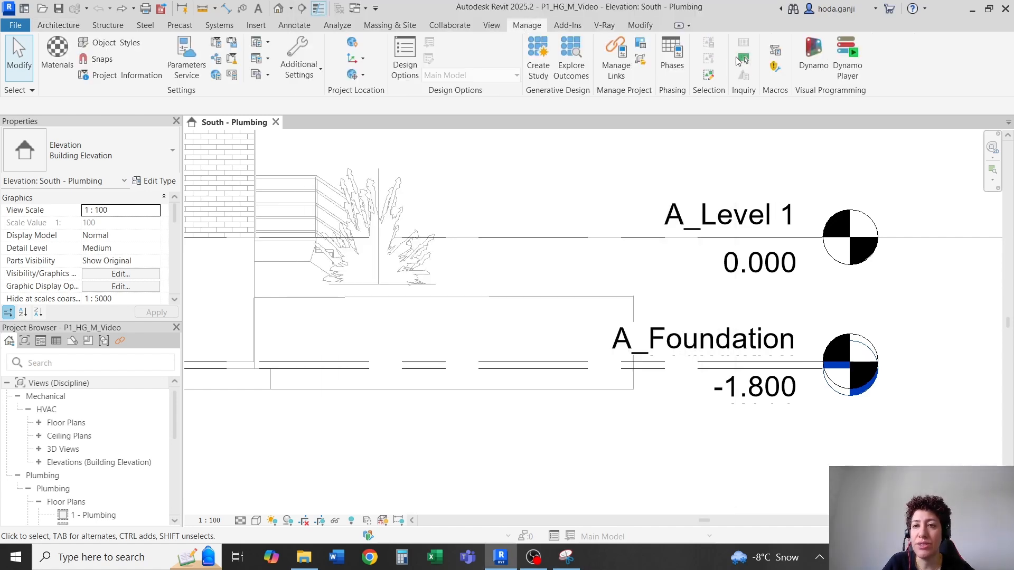
{"action": "left_click", "coordinate": [743, 48]}
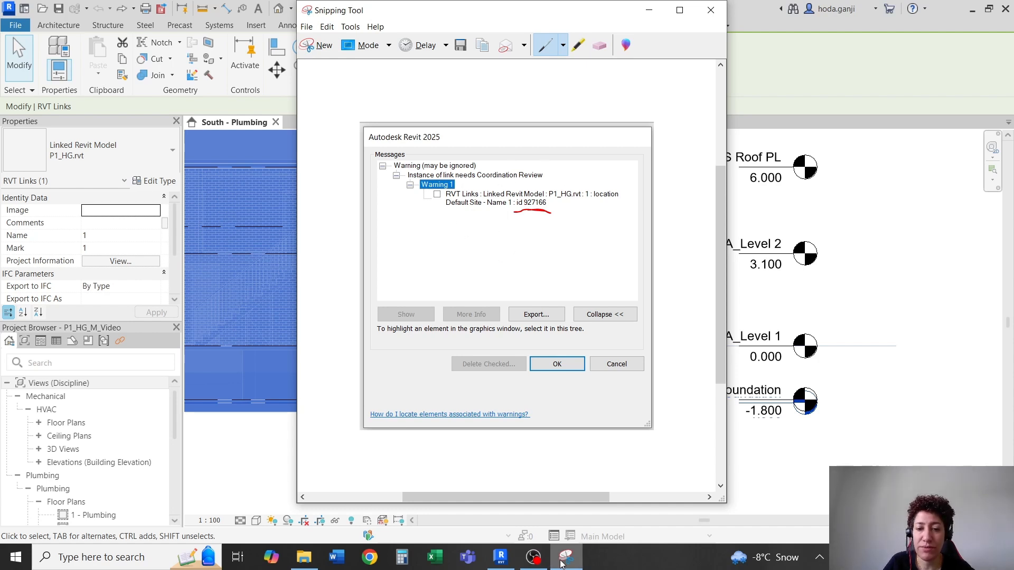
- Change the monitored A_Foundation level's elevation value to -1.900
{"action": "left_click", "coordinate": [555, 363]}
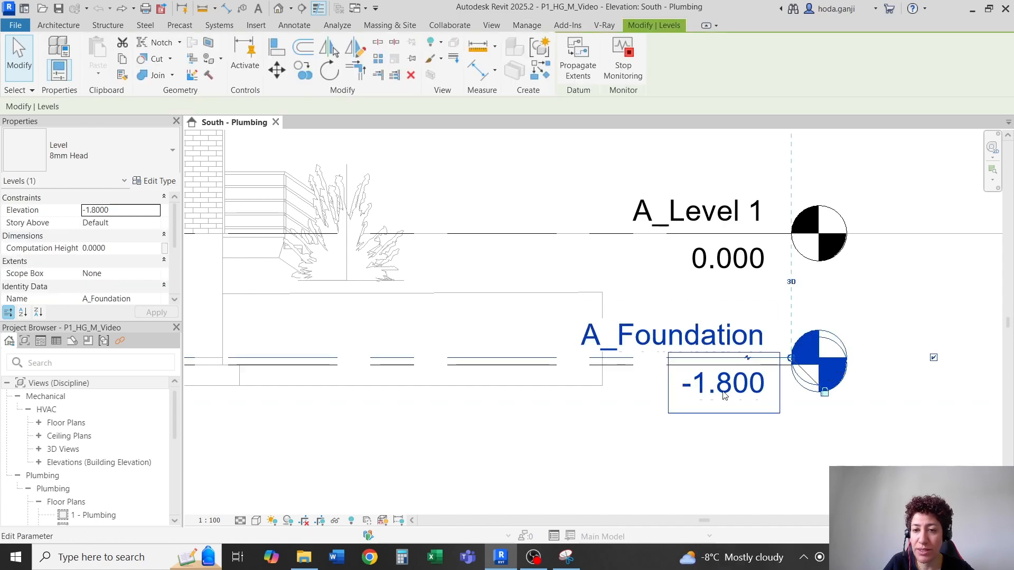
{"action": "double_click", "coordinate": [723, 382]}
{"action": "type", "text": "-1.900"}
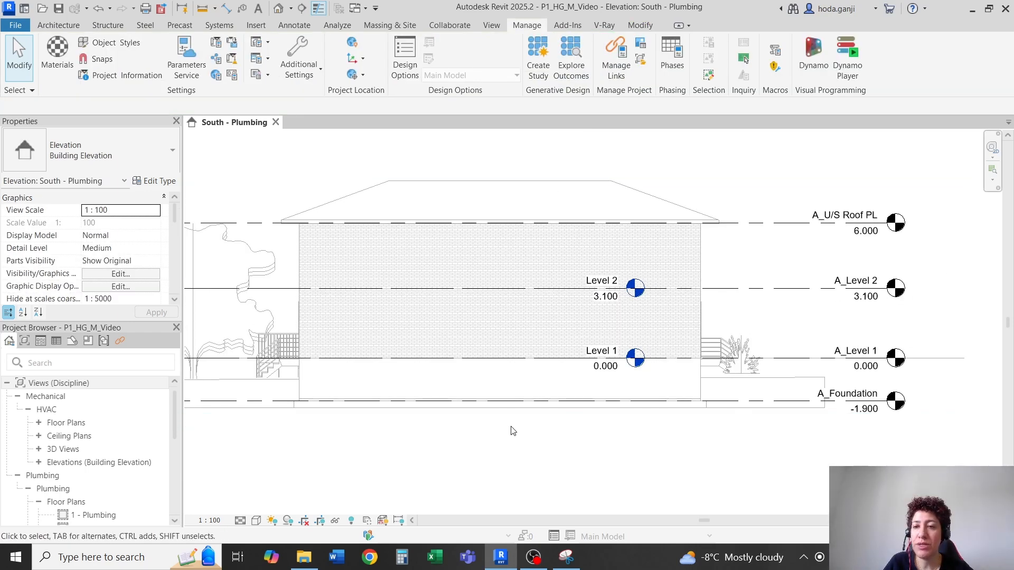
{"action": "mouse_move", "coordinate": [896, 424]}
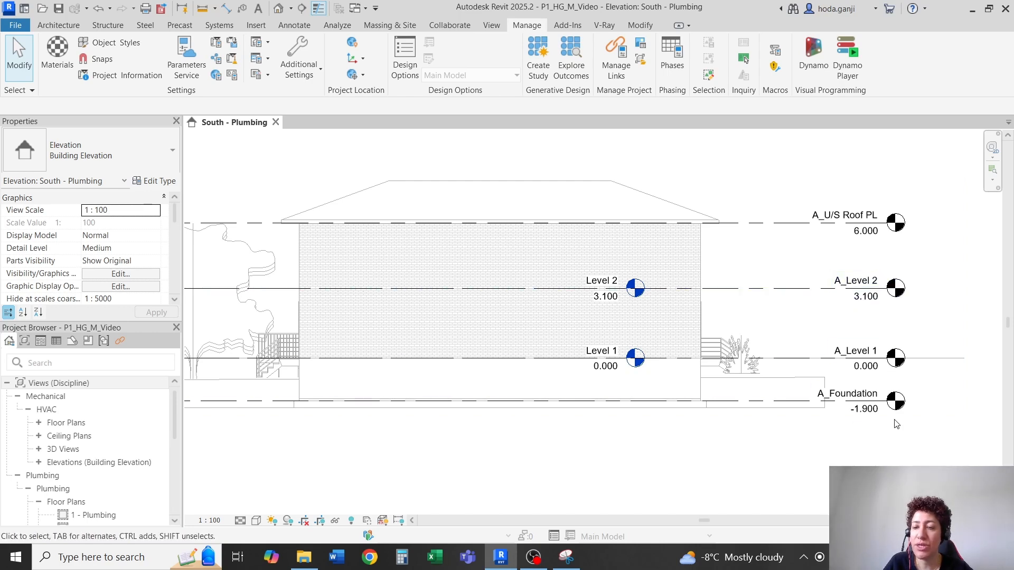